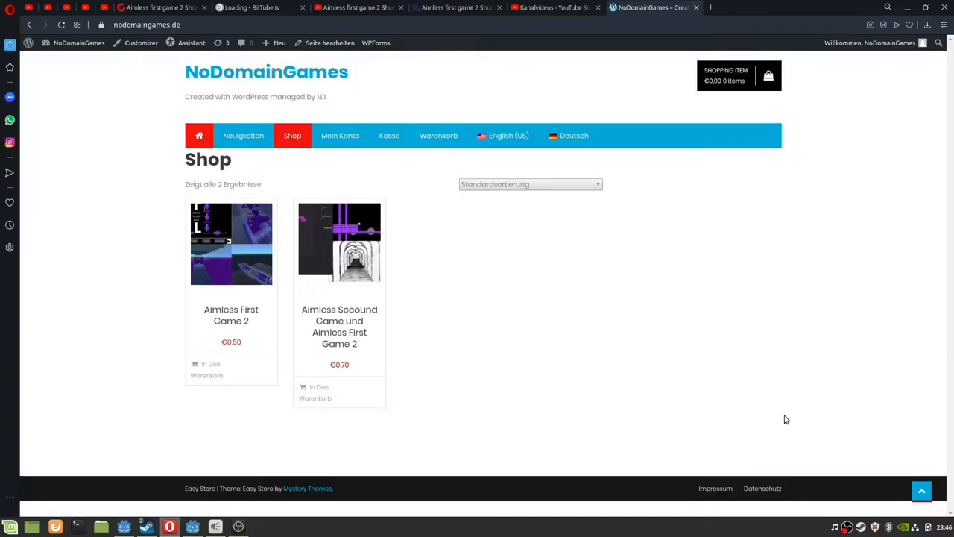
pyautogui.moveTo(782, 419)
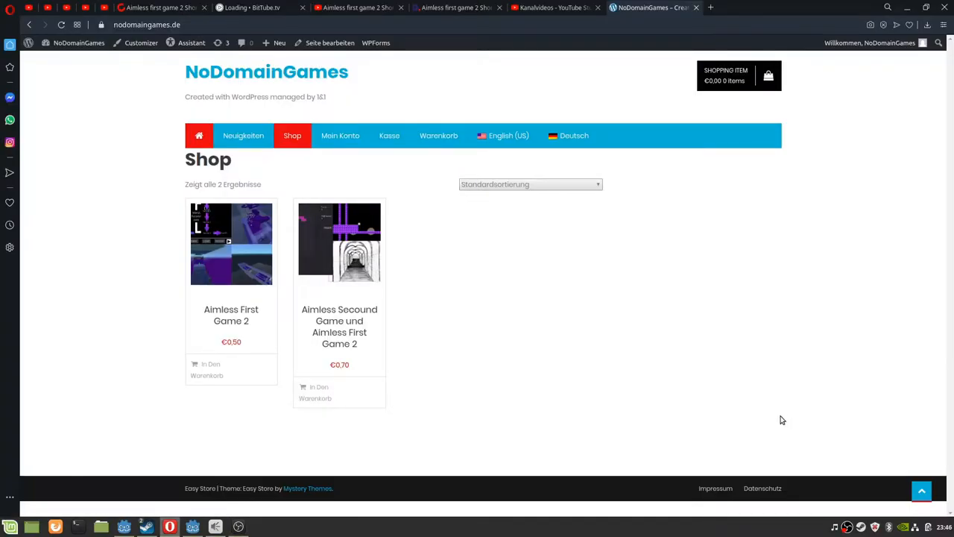
# Switch the NoDomainGames shop page to English (US), listing both Aimless games with prices
pyautogui.click(508, 135)
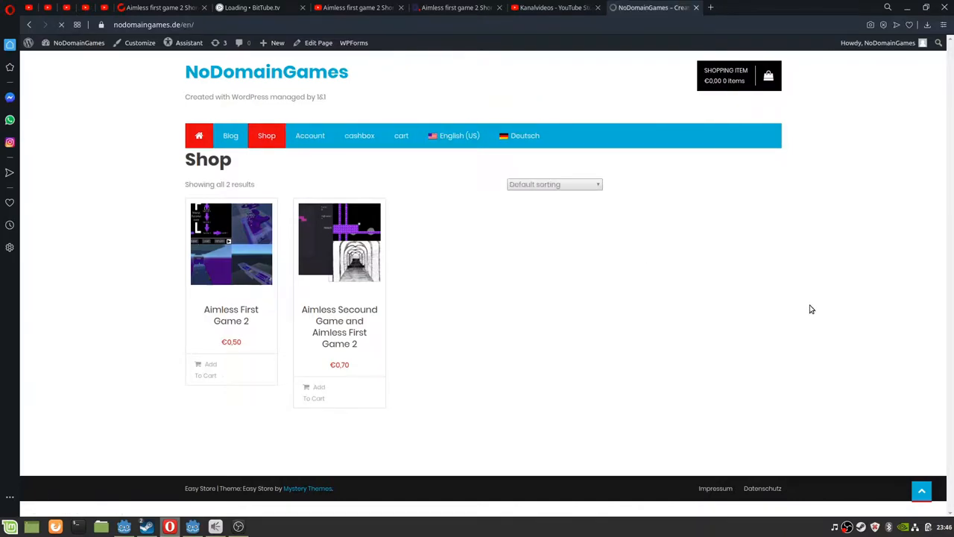
pyautogui.moveTo(590, 329)
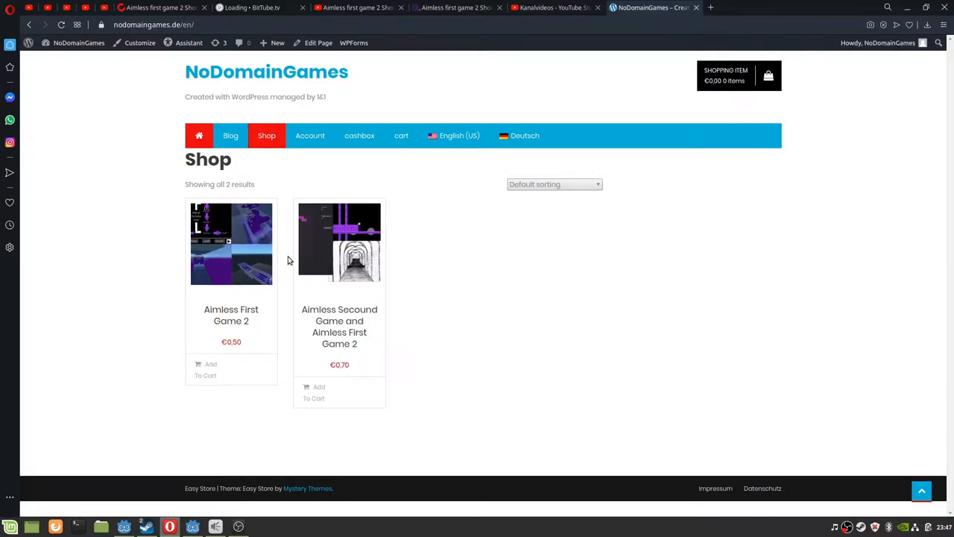
pyautogui.moveTo(274, 236)
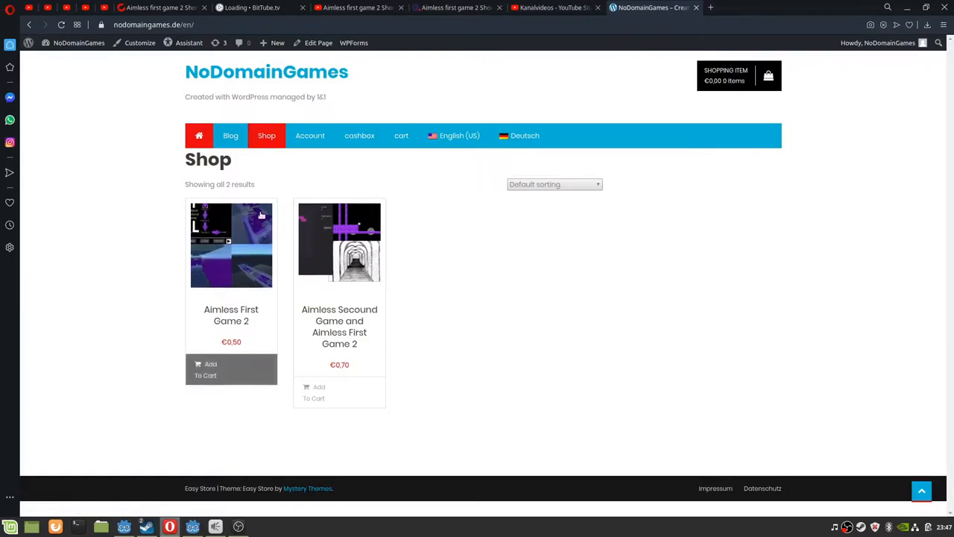
pyautogui.moveTo(254, 301)
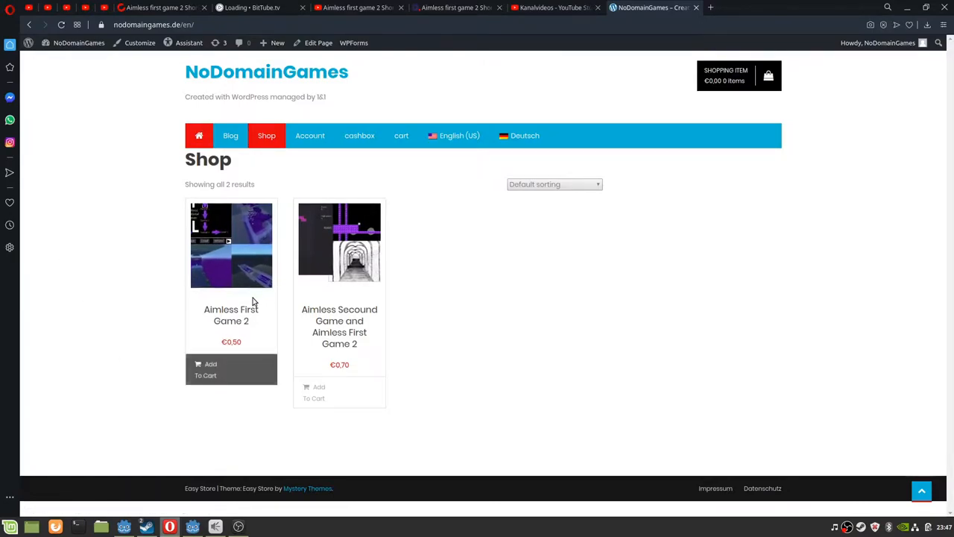
pyautogui.moveTo(115, 435)
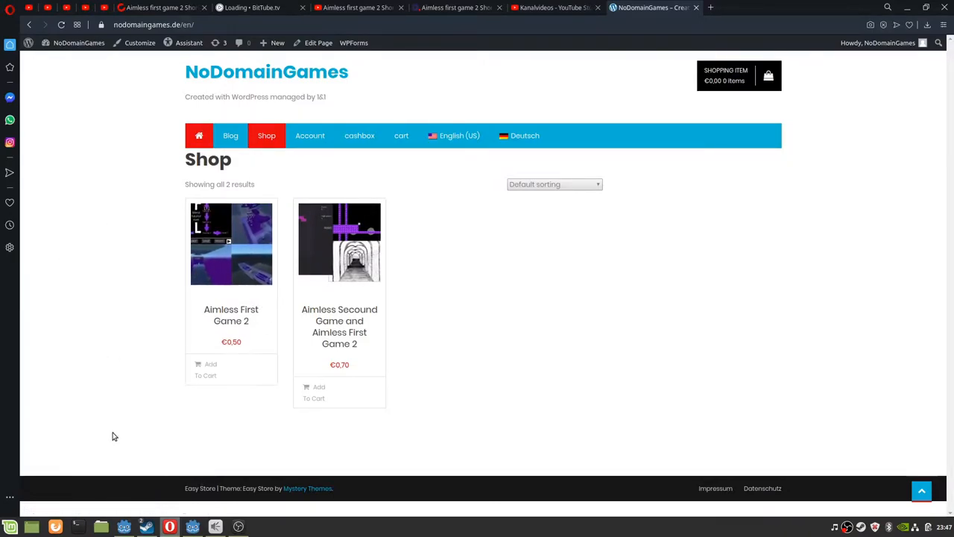
pyautogui.moveTo(414, 352)
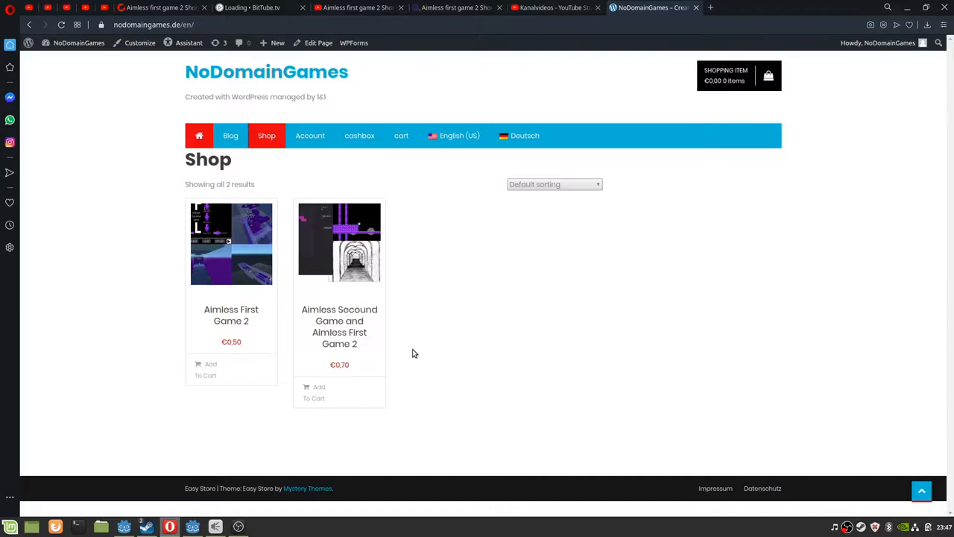
pyautogui.moveTo(319, 392)
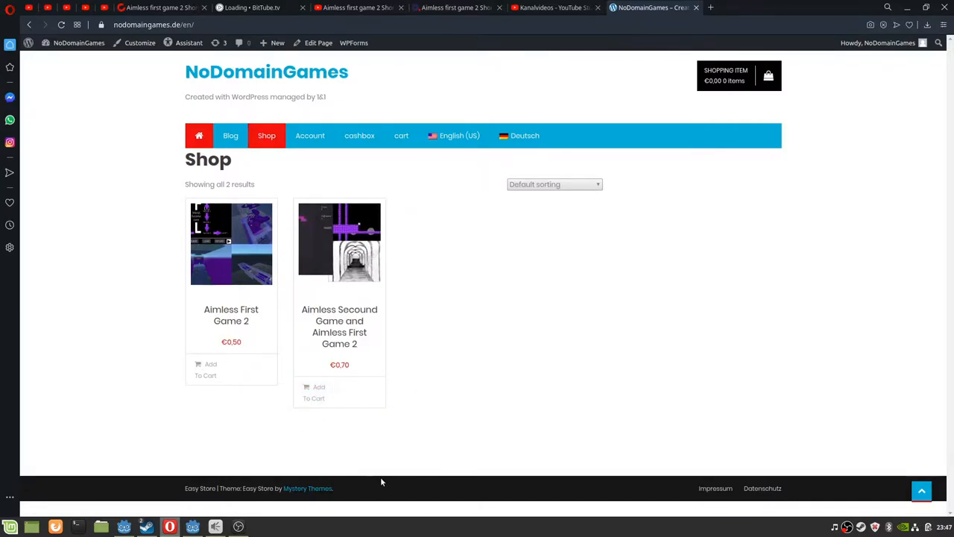
pyautogui.moveTo(285, 506)
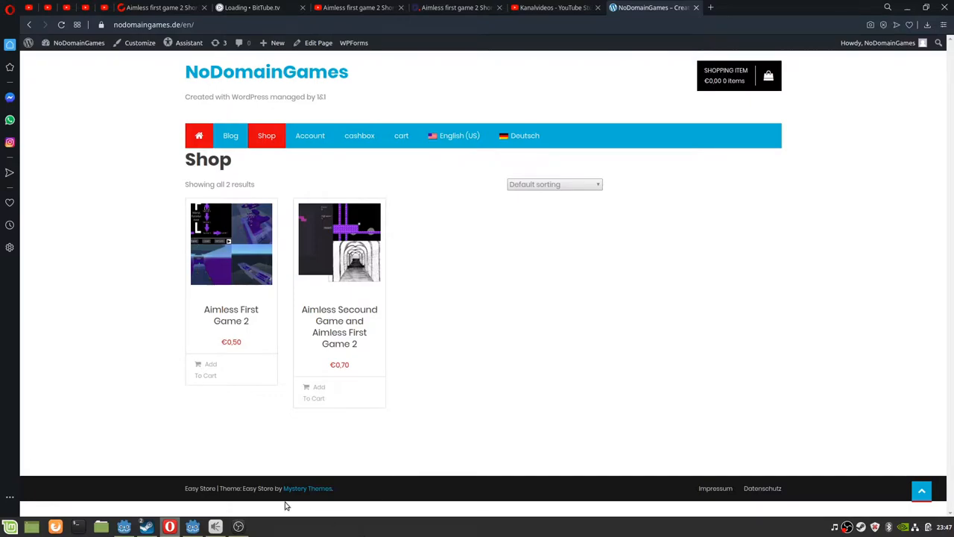
pyautogui.moveTo(146, 526)
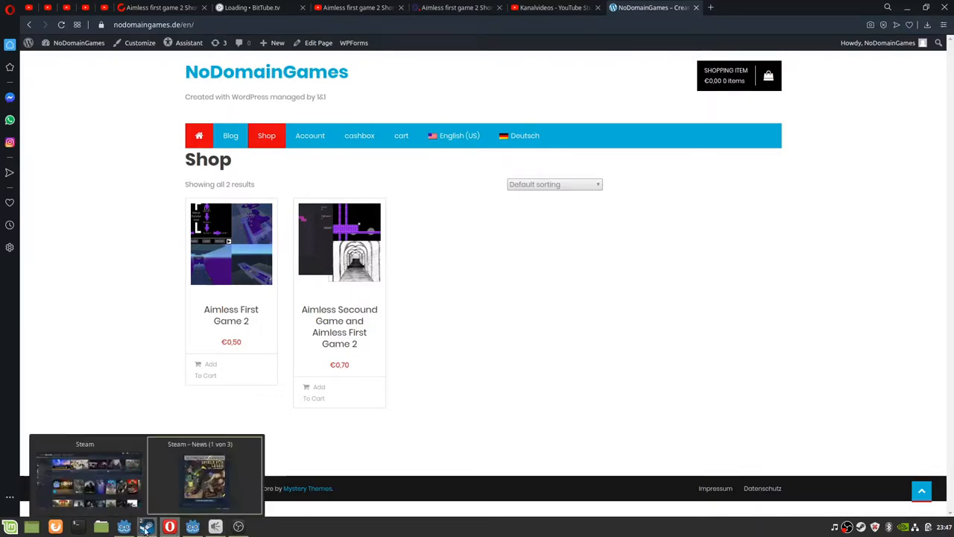
# Bring up the Aimless First Game 2 project in Godot and show the Tutorial 3 scene
pyautogui.click(124, 527)
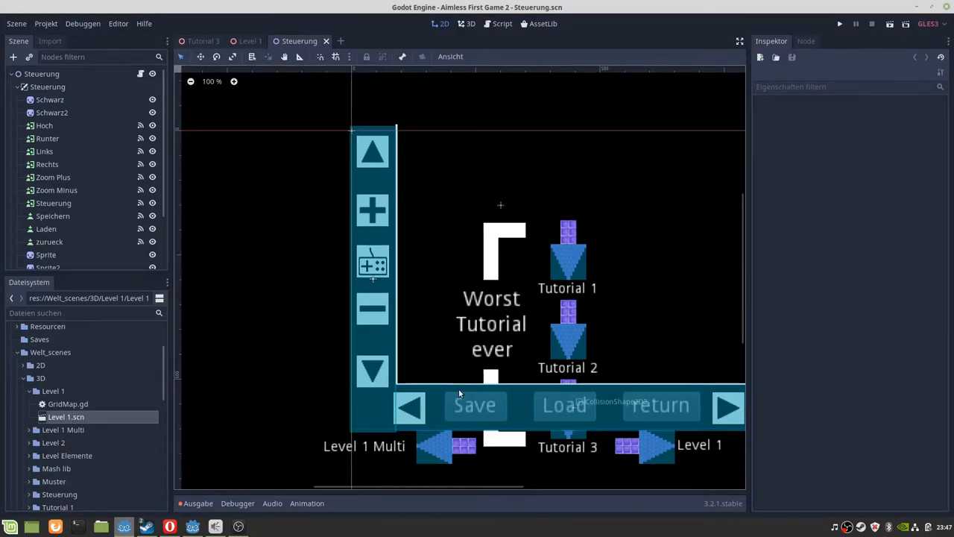
pyautogui.click(199, 41)
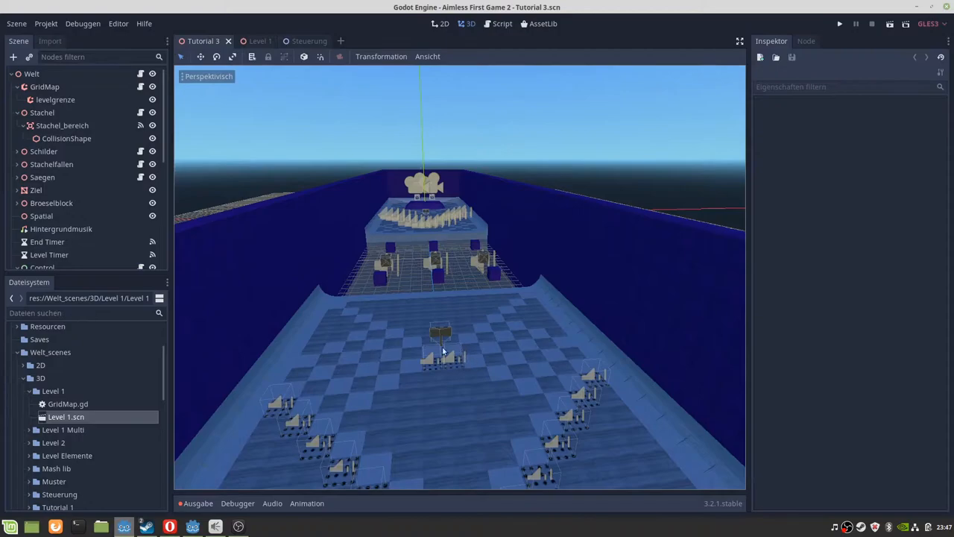
pyautogui.moveTo(470, 365)
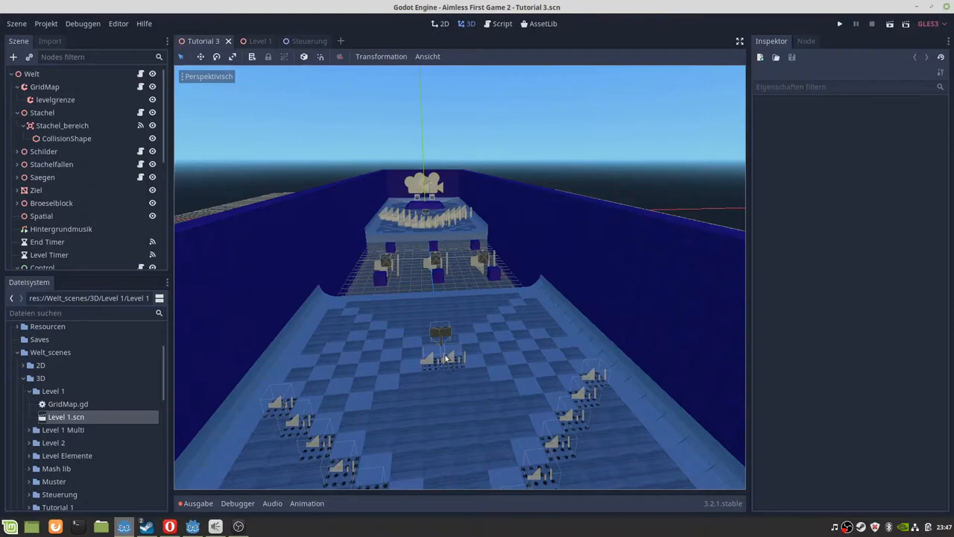
pyautogui.moveTo(486, 279)
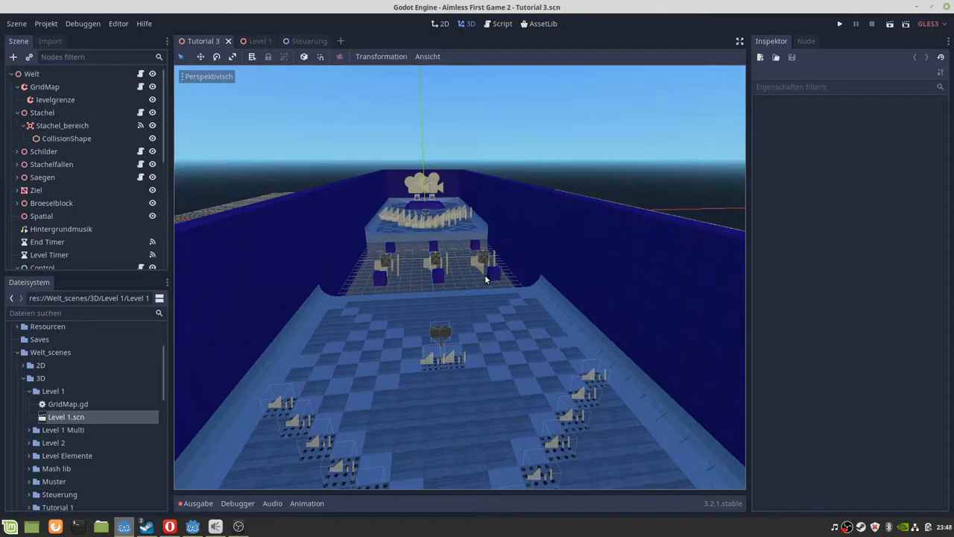
pyautogui.moveTo(593, 387)
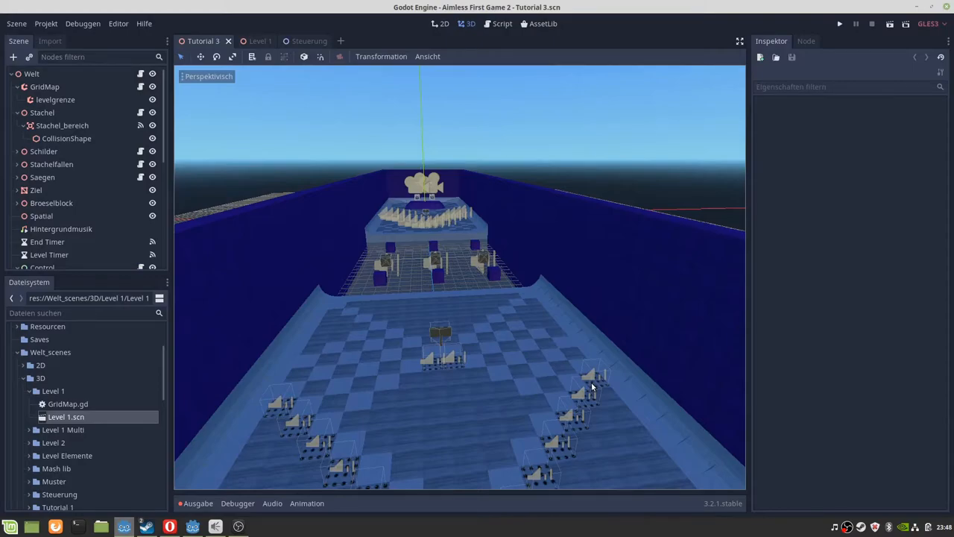
pyautogui.moveTo(603, 391)
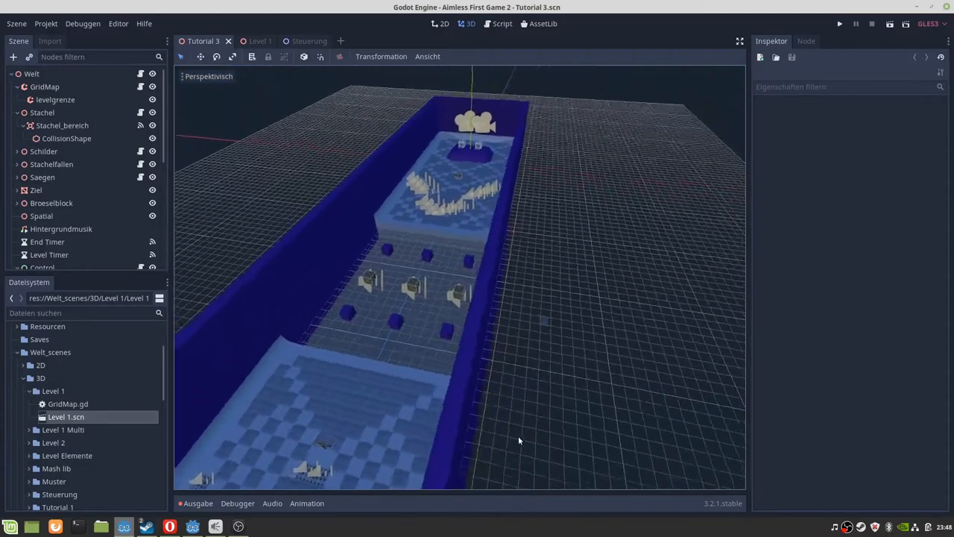
pyautogui.moveTo(519, 442); pyautogui.dragTo(545, 417)
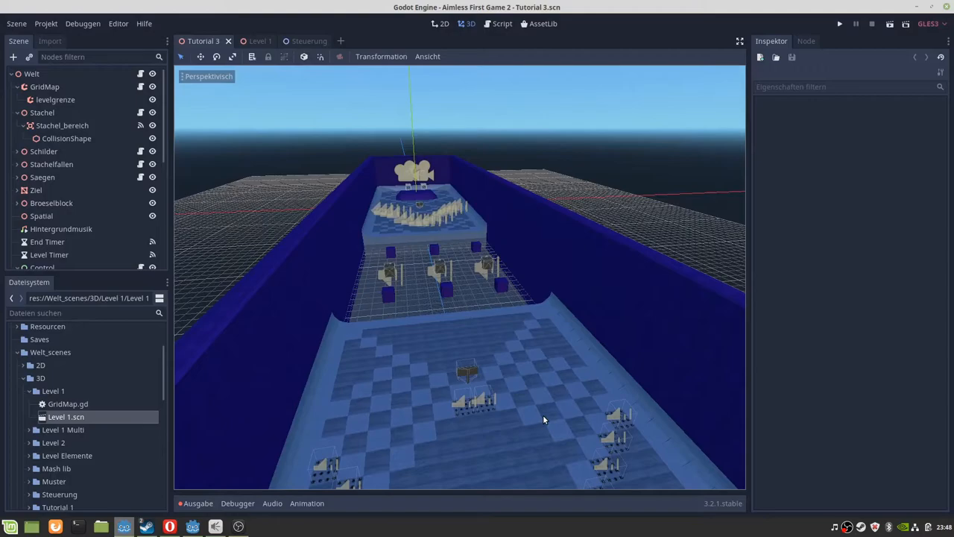
pyautogui.moveTo(271, 522)
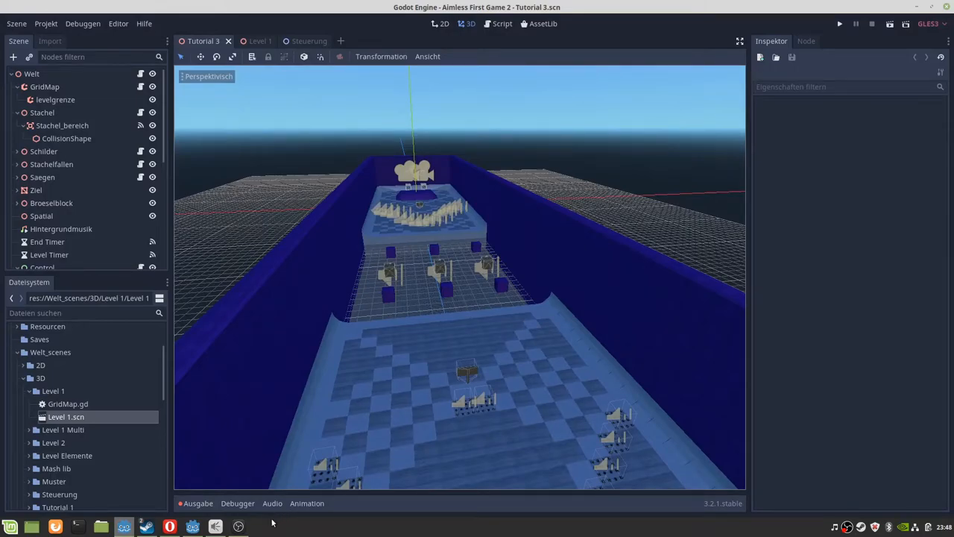
pyautogui.moveTo(256, 530)
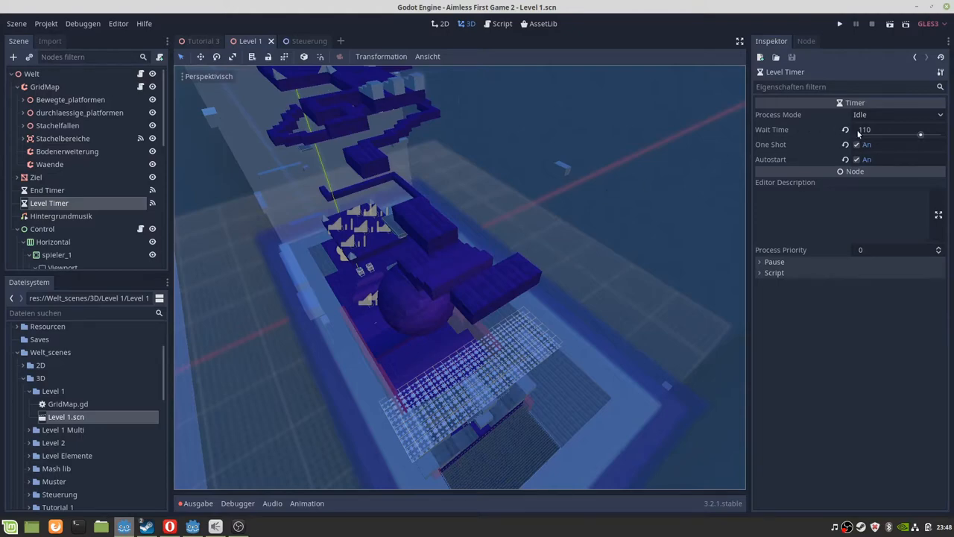
pyautogui.moveTo(262, 247)
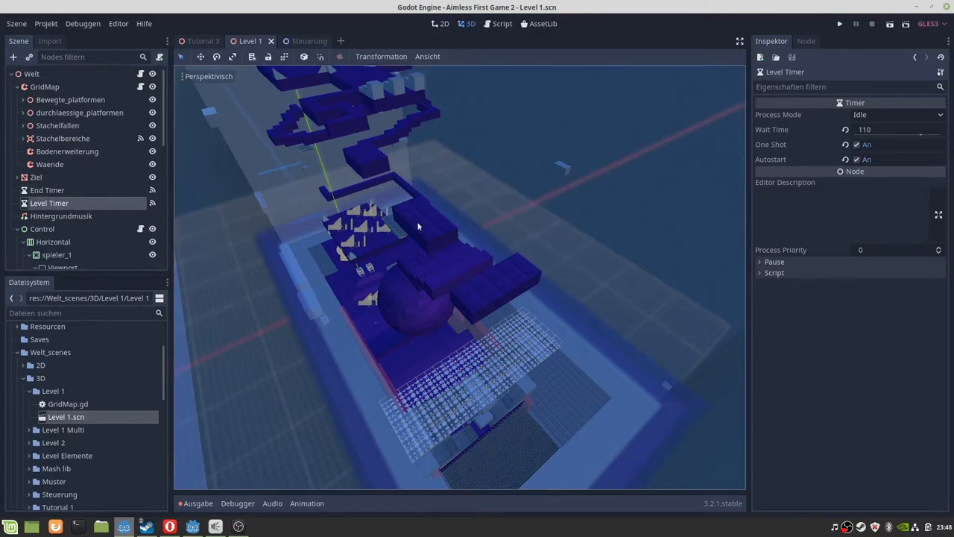
pyautogui.moveTo(889, 122)
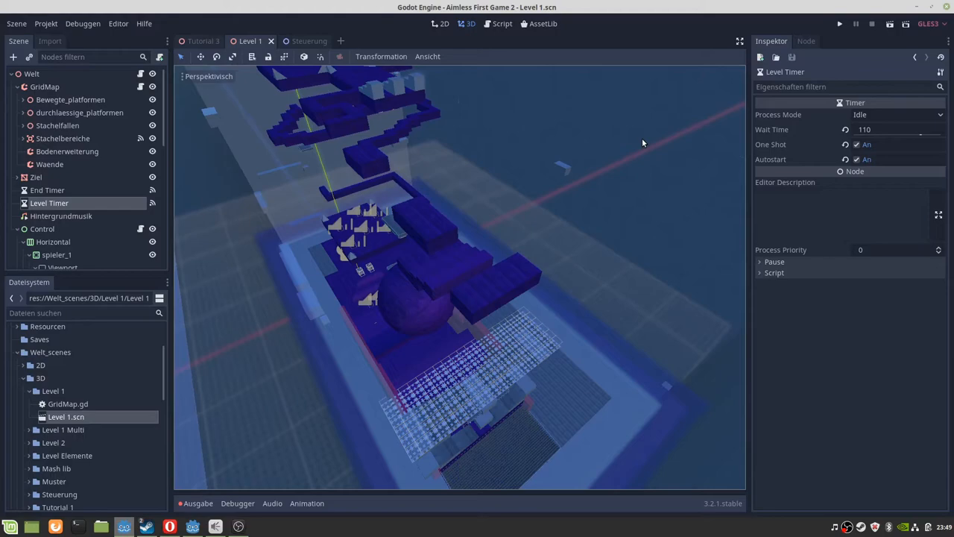
pyautogui.moveTo(563, 214)
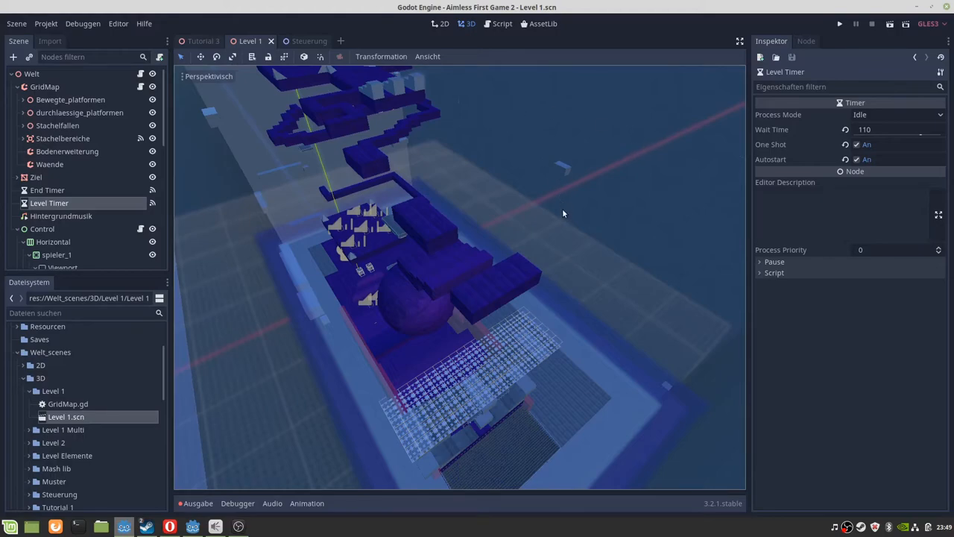
pyautogui.moveTo(546, 199)
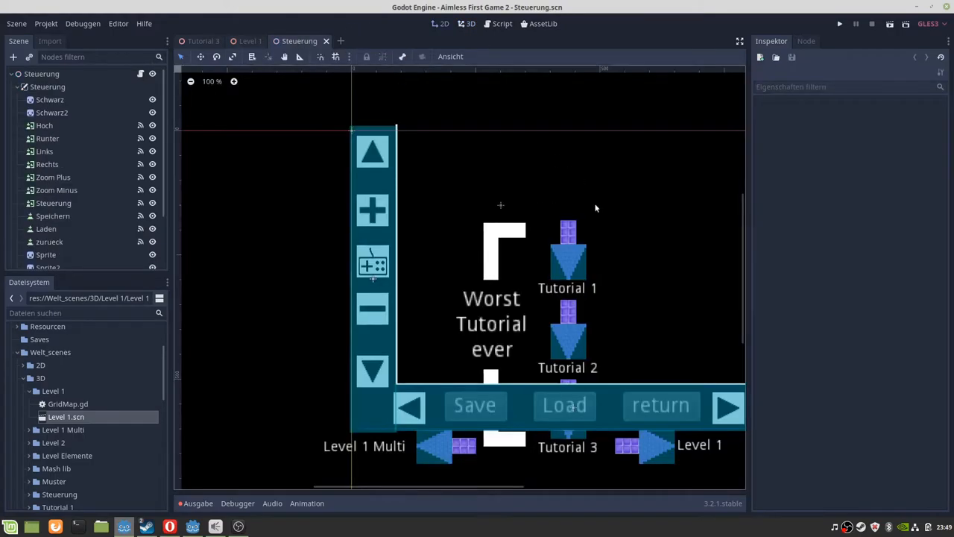
pyautogui.moveTo(600, 209)
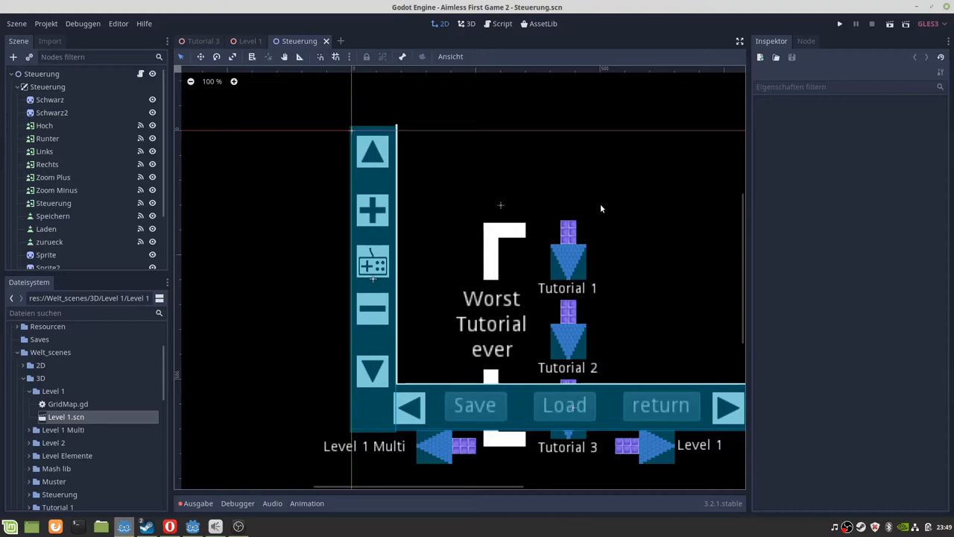
pyautogui.moveTo(589, 245)
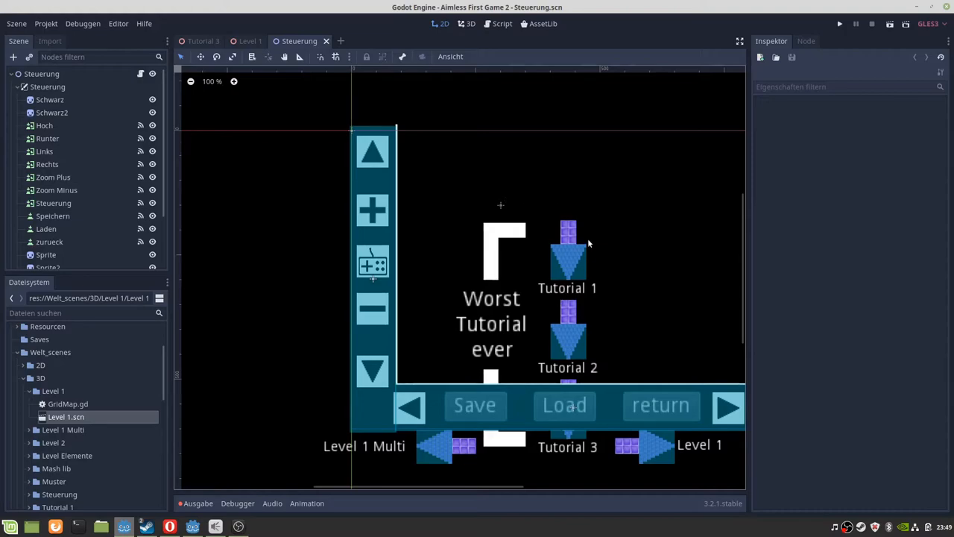
pyautogui.moveTo(361, 253)
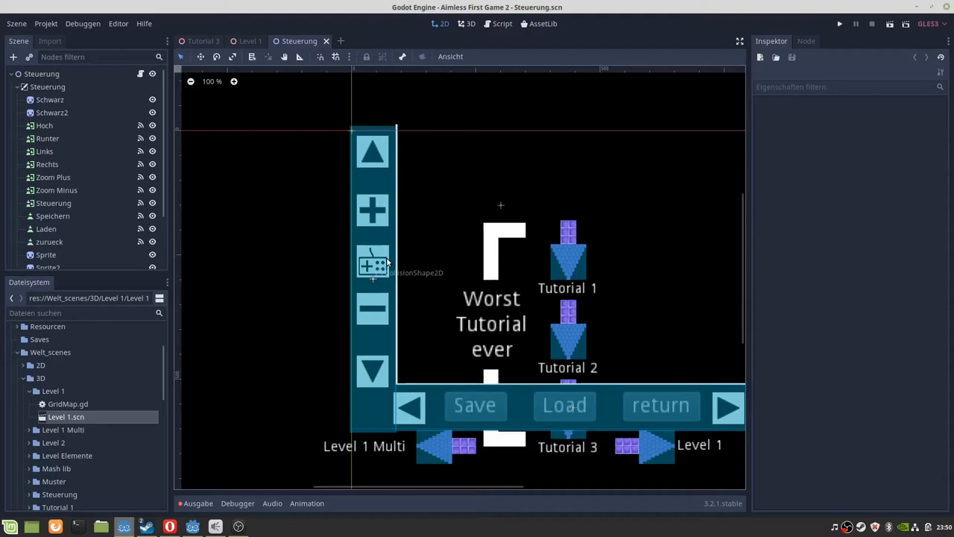
pyautogui.moveTo(671, 404)
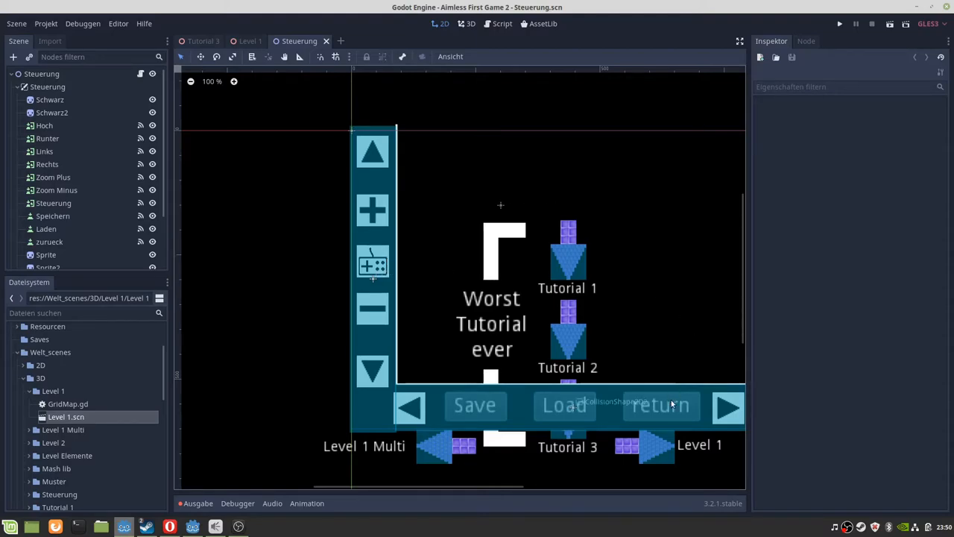
pyautogui.moveTo(629, 277)
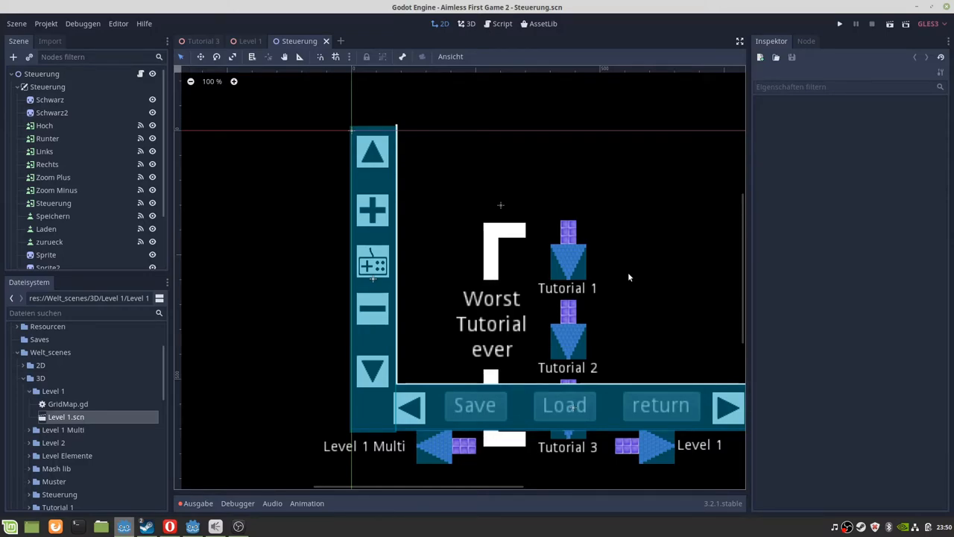
pyautogui.moveTo(644, 204)
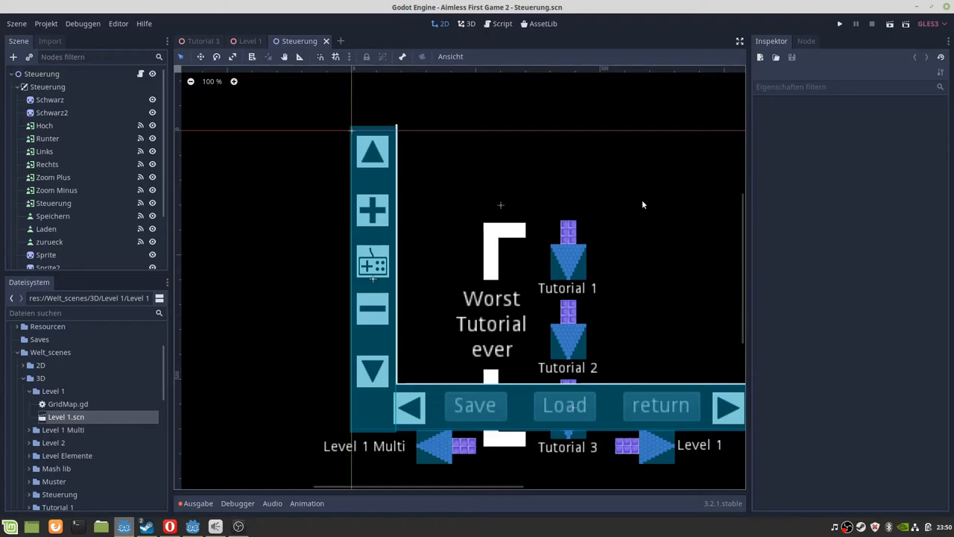
pyautogui.moveTo(653, 298)
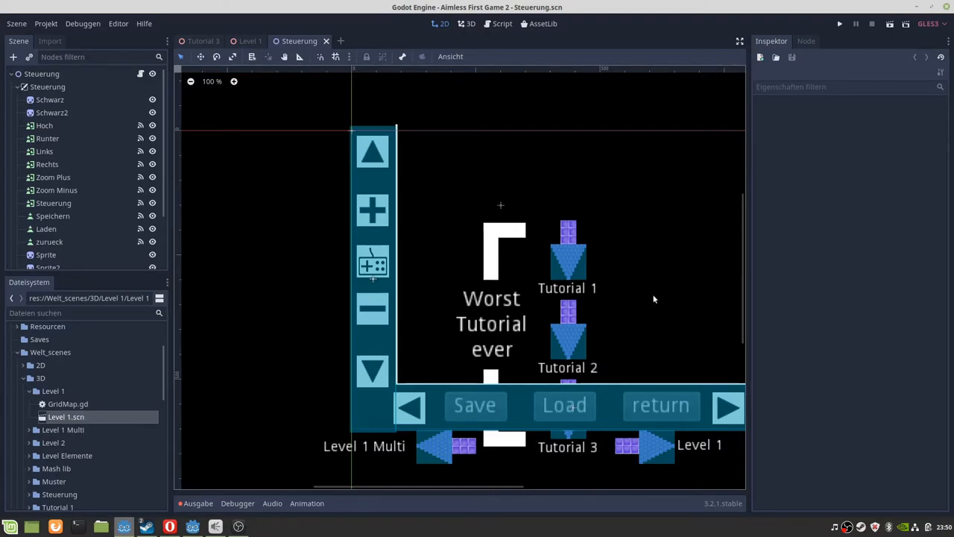
pyautogui.moveTo(597, 233)
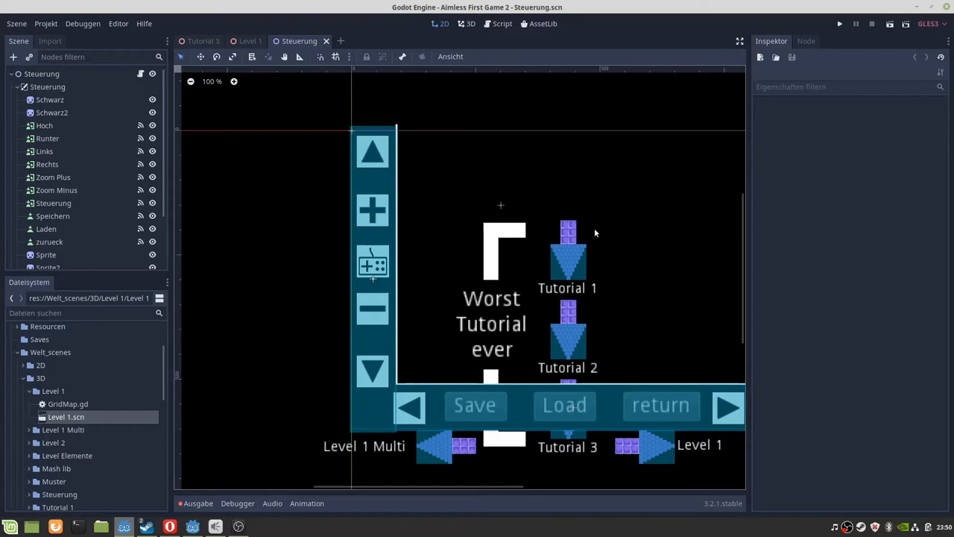
pyautogui.moveTo(604, 224)
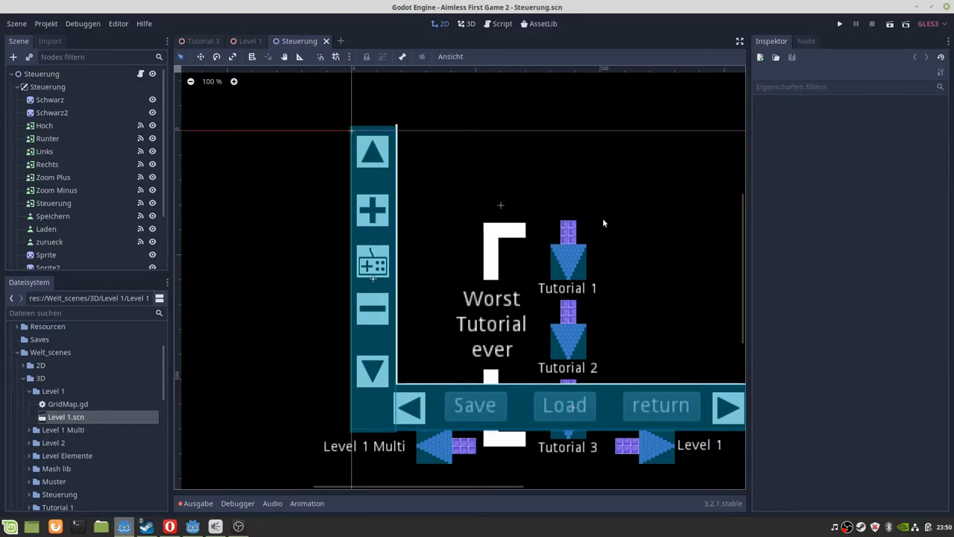
pyautogui.moveTo(614, 238)
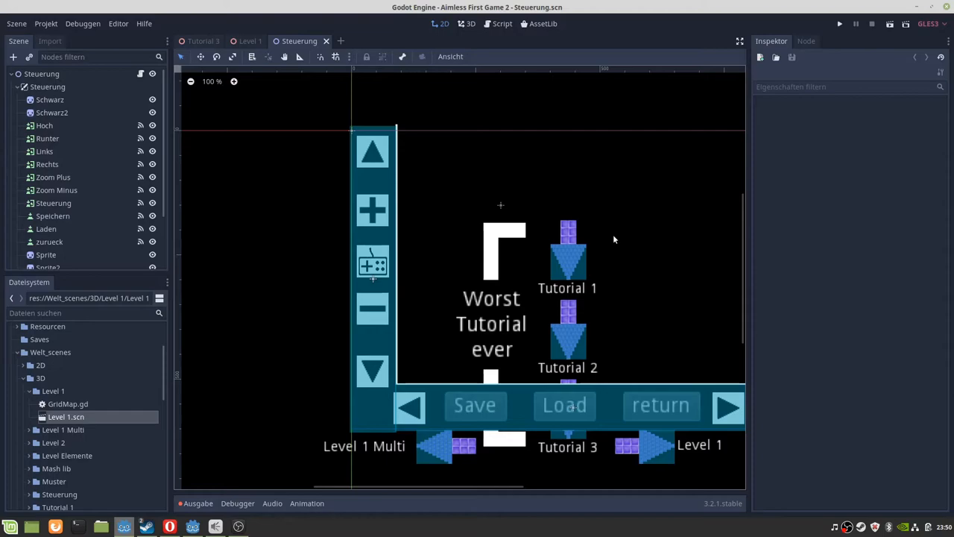
pyautogui.moveTo(373, 32)
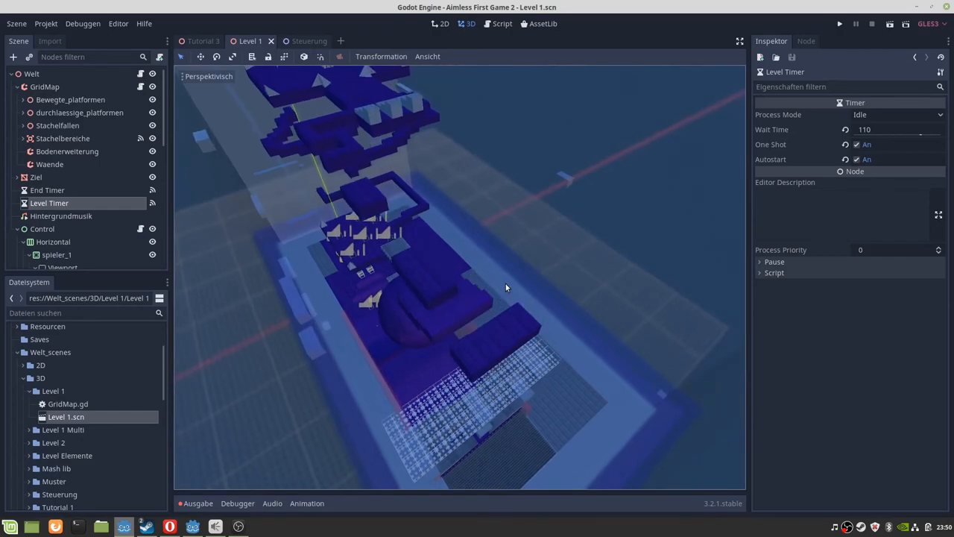
pyautogui.moveTo(506, 277)
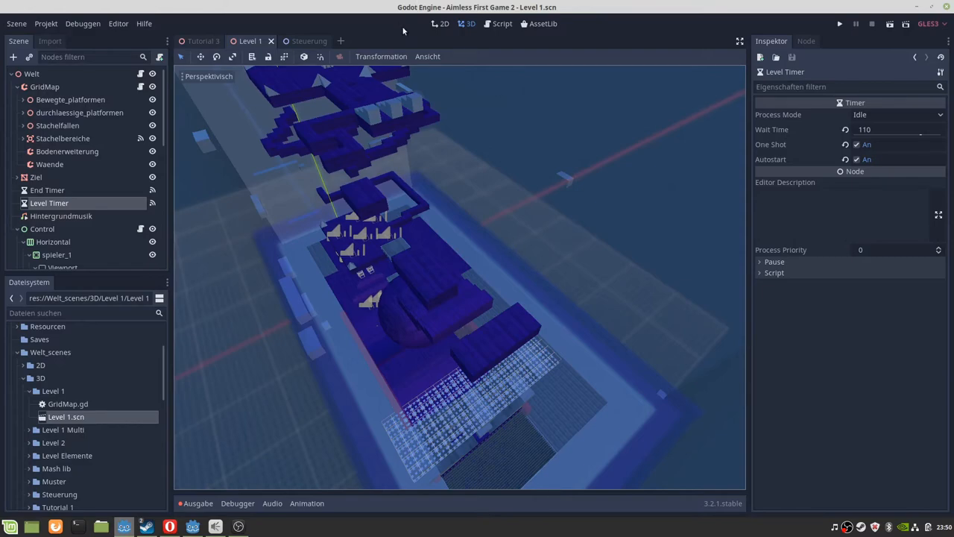
pyautogui.moveTo(430, 90)
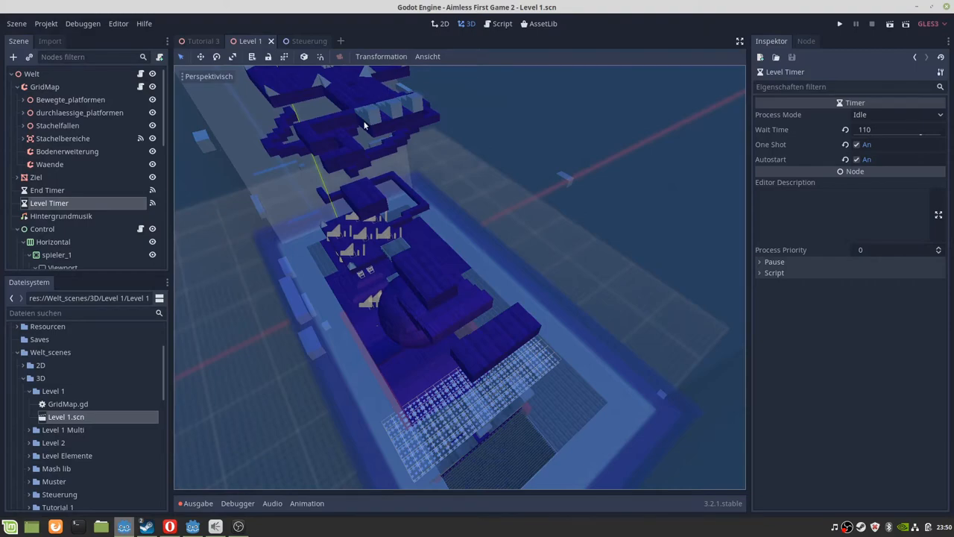
pyautogui.moveTo(414, 98)
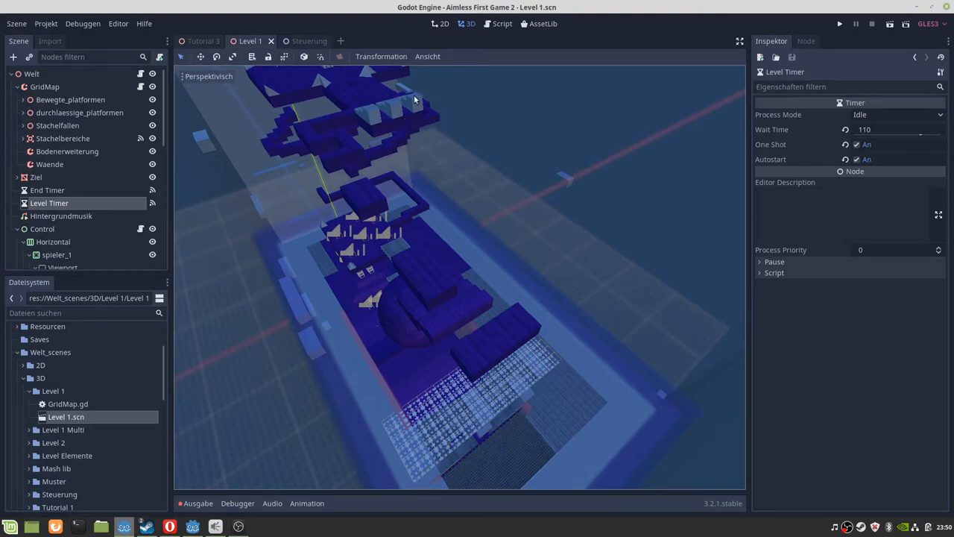
pyautogui.moveTo(421, 101)
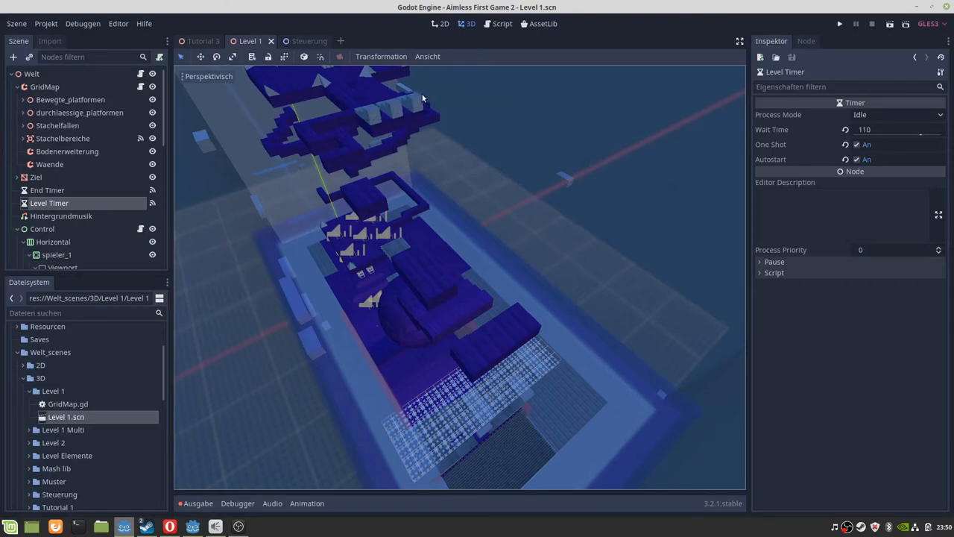
pyautogui.moveTo(409, 101)
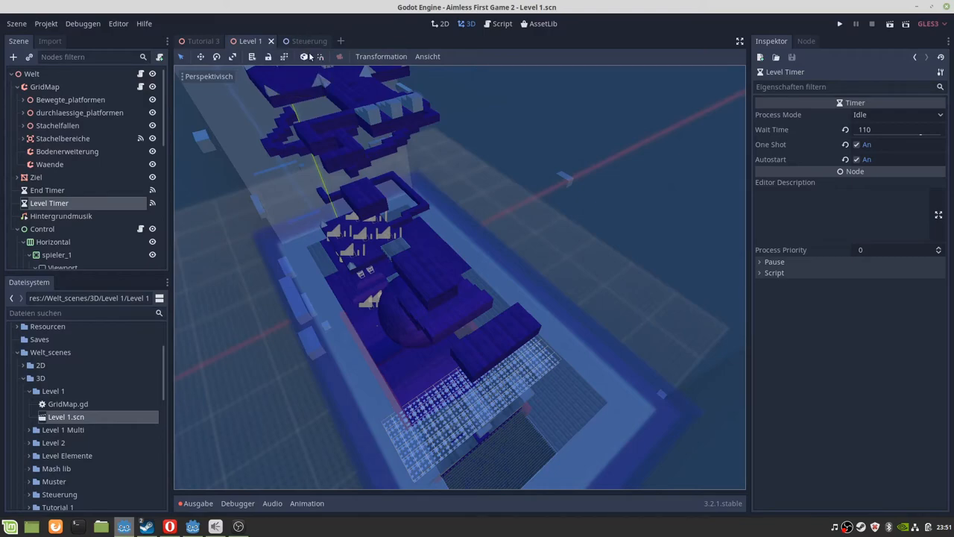
# Return to the Steuerung 2D menu scene with its Save, Load and navigation arrows
pyautogui.click(300, 42)
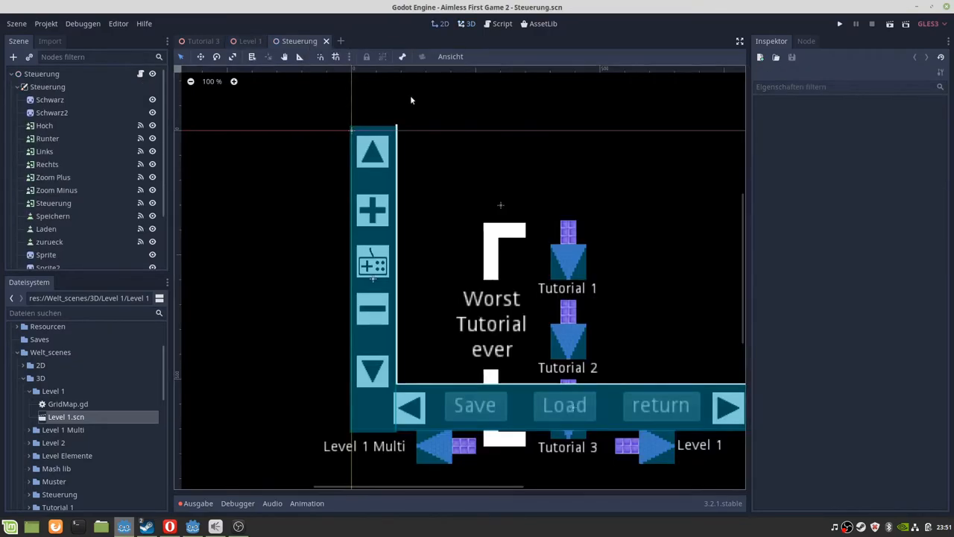
pyautogui.moveTo(544, 200)
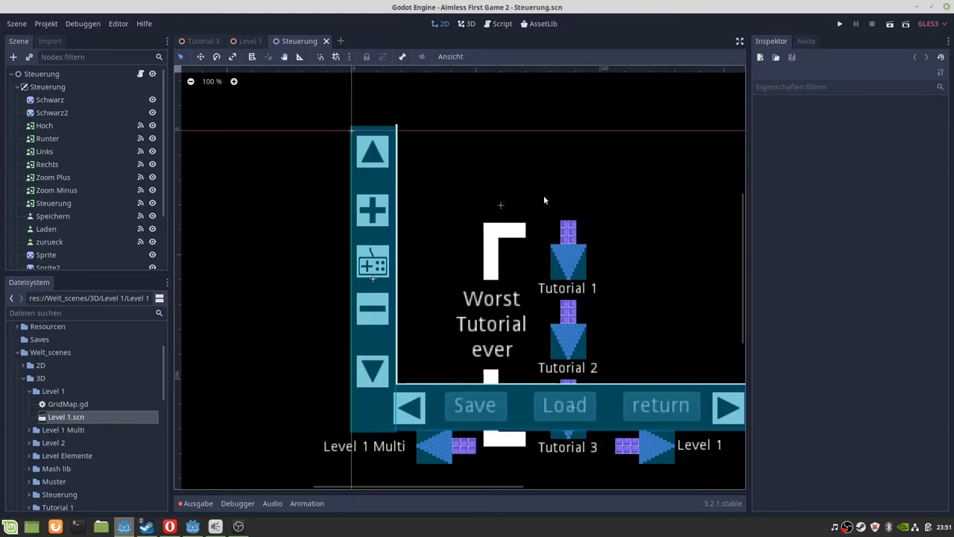
pyautogui.moveTo(301, 359)
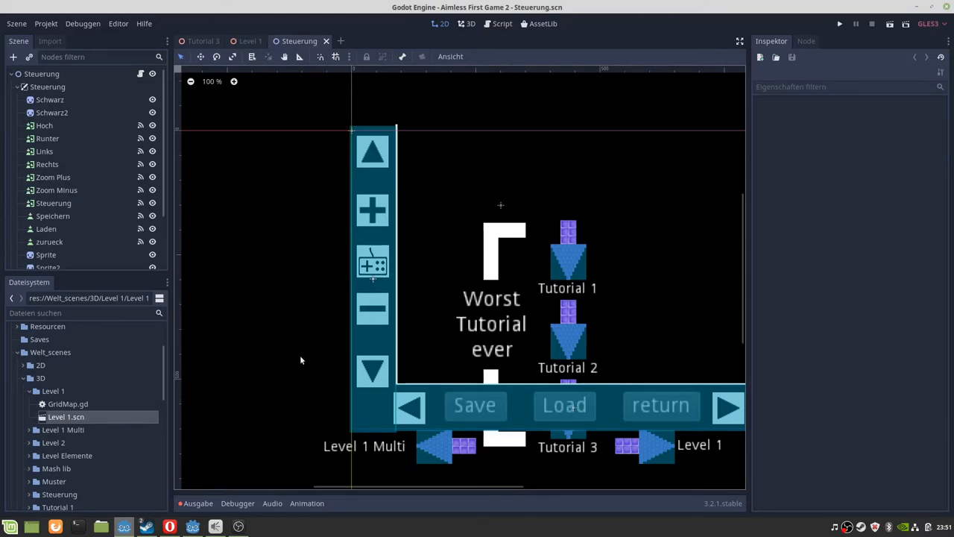
pyautogui.moveTo(691, 246)
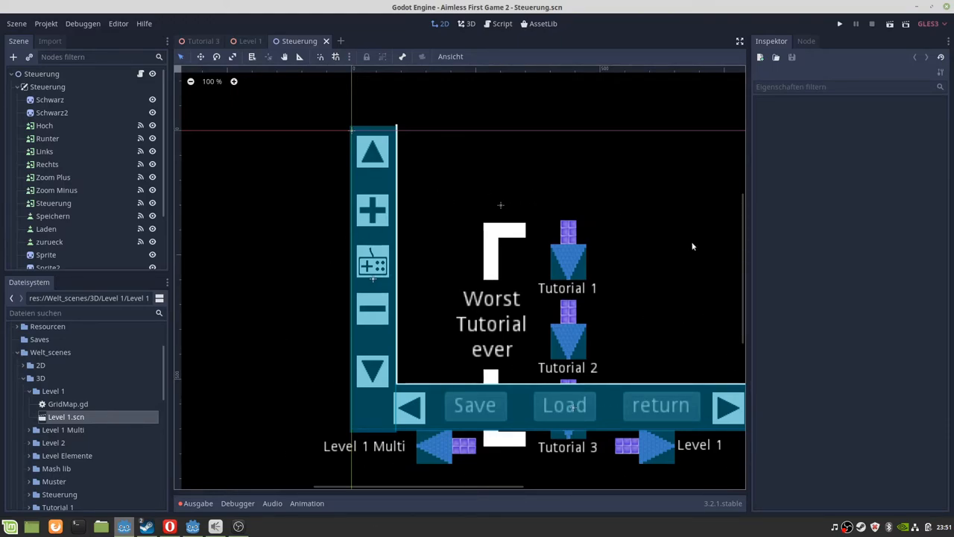
pyautogui.moveTo(546, 126)
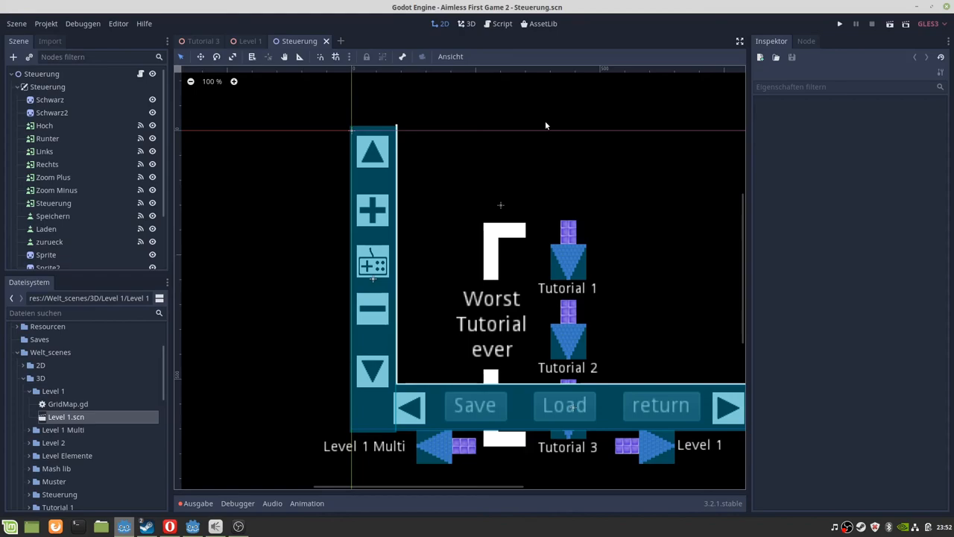
pyautogui.moveTo(618, 41)
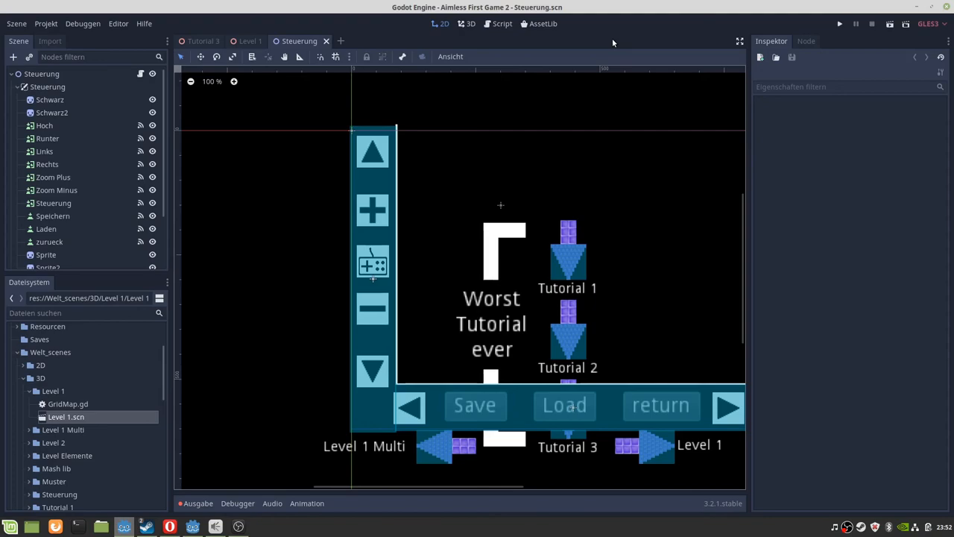
pyautogui.moveTo(600, 30)
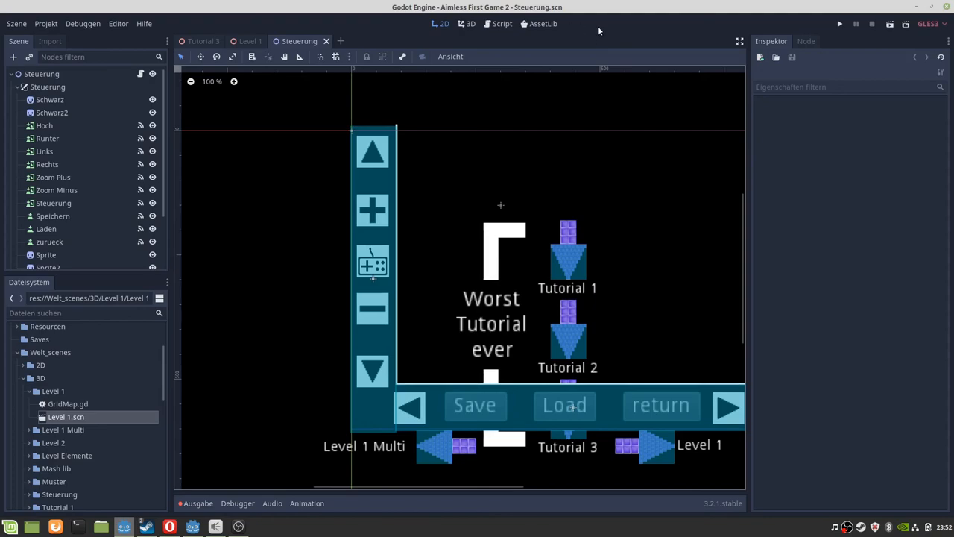
pyautogui.moveTo(257, 416)
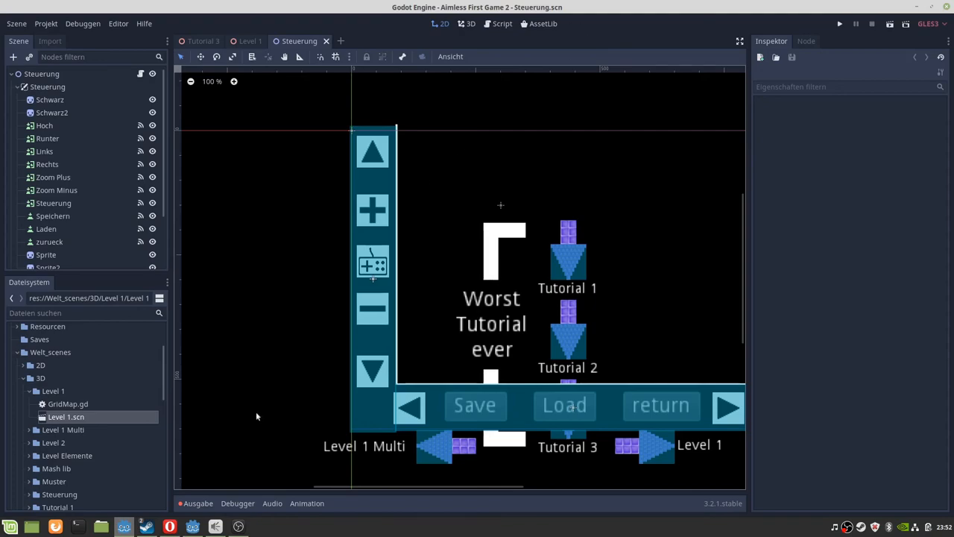